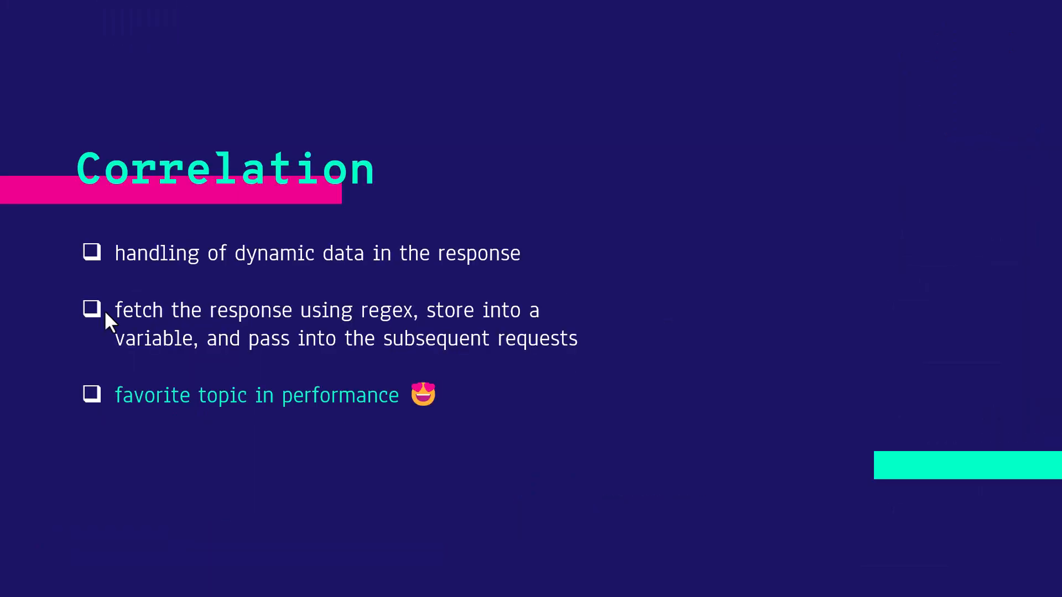
Advance the slideshow to the capture slide on JSONPath, XPath, regex and selectors.
key(Right)
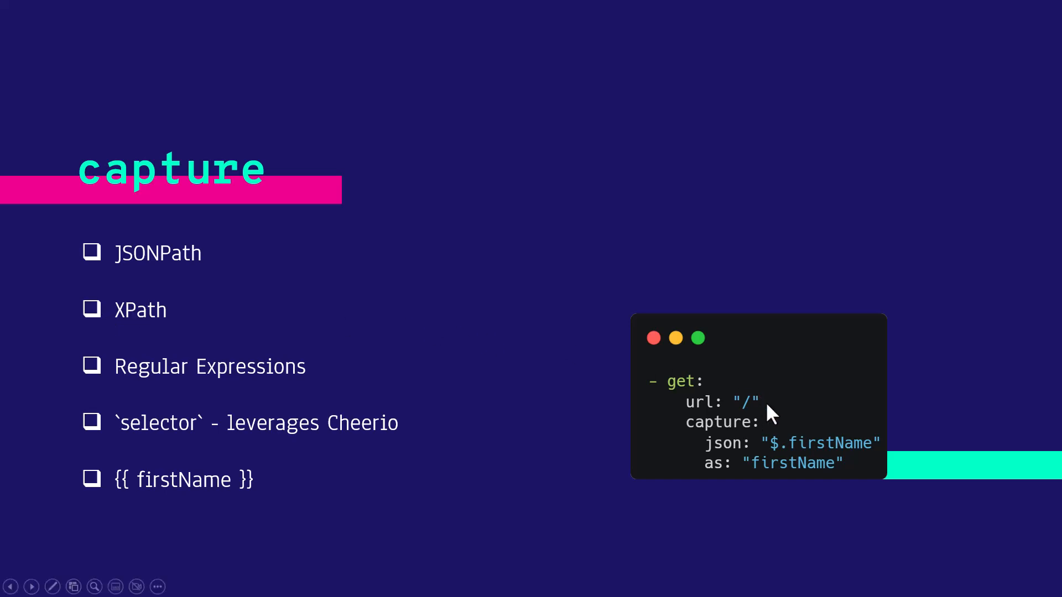
mouse_move(818, 452)
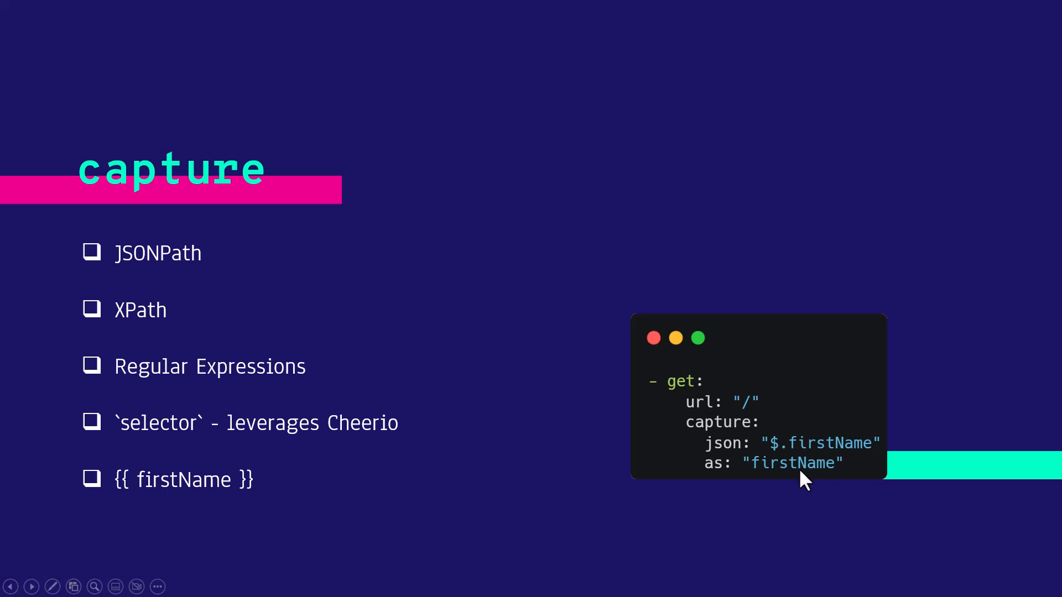
mouse_move(266, 489)
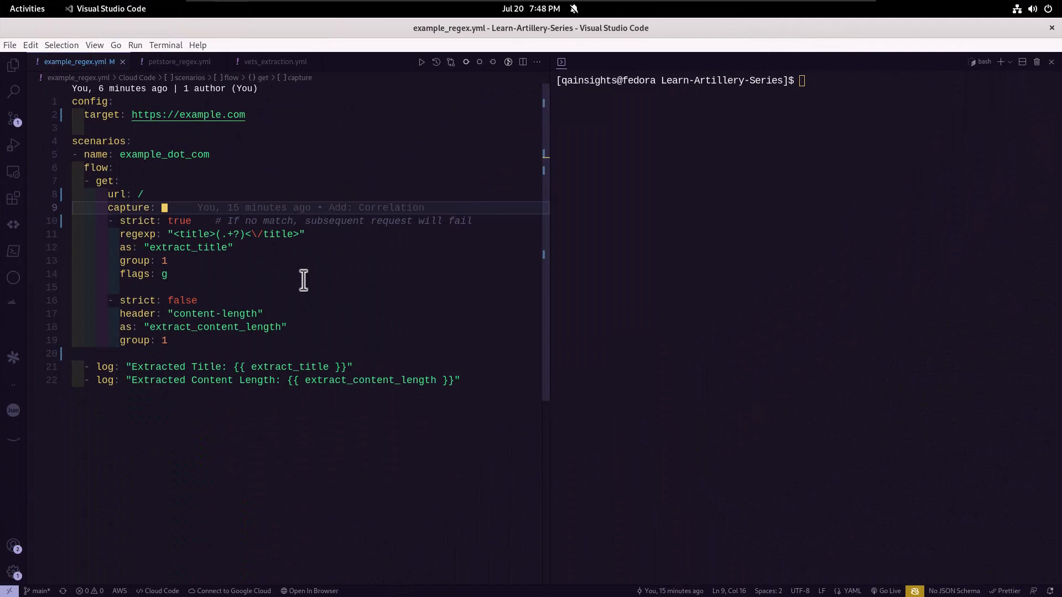
click(165, 273)
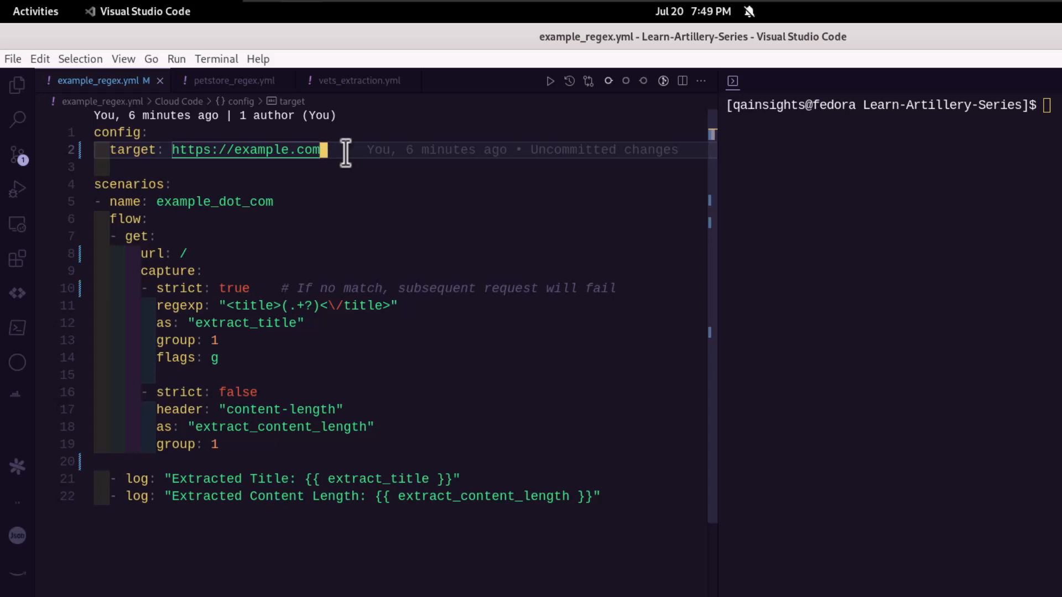
mouse_move(229, 263)
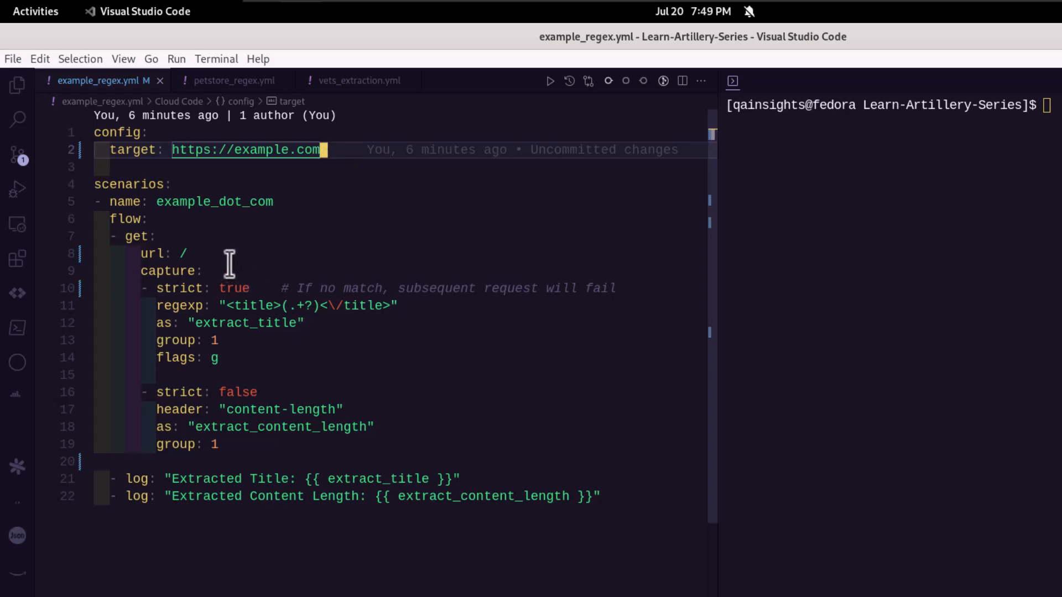
click(220, 357)
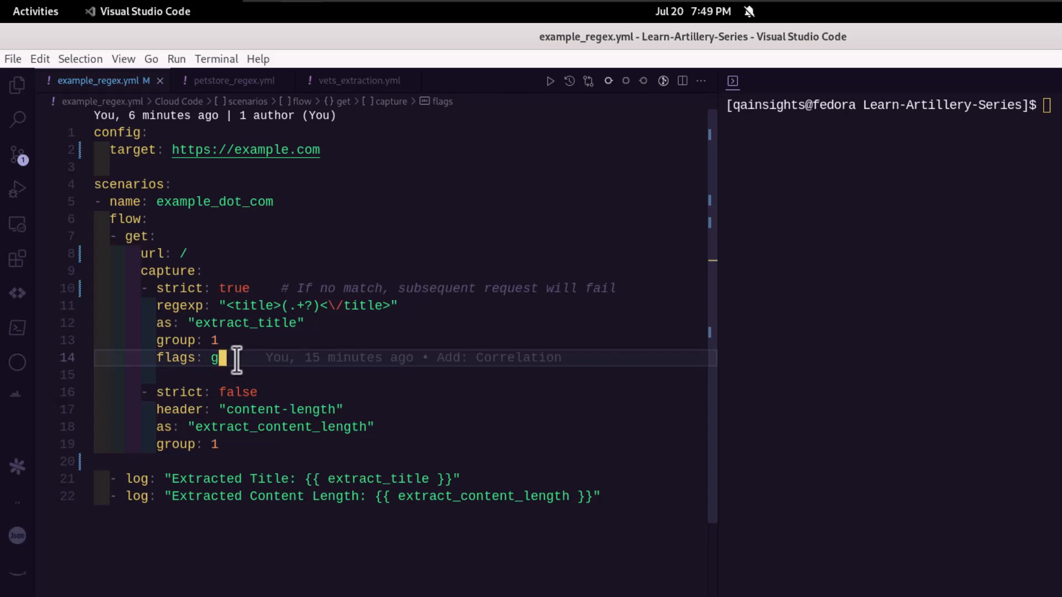
text(-)
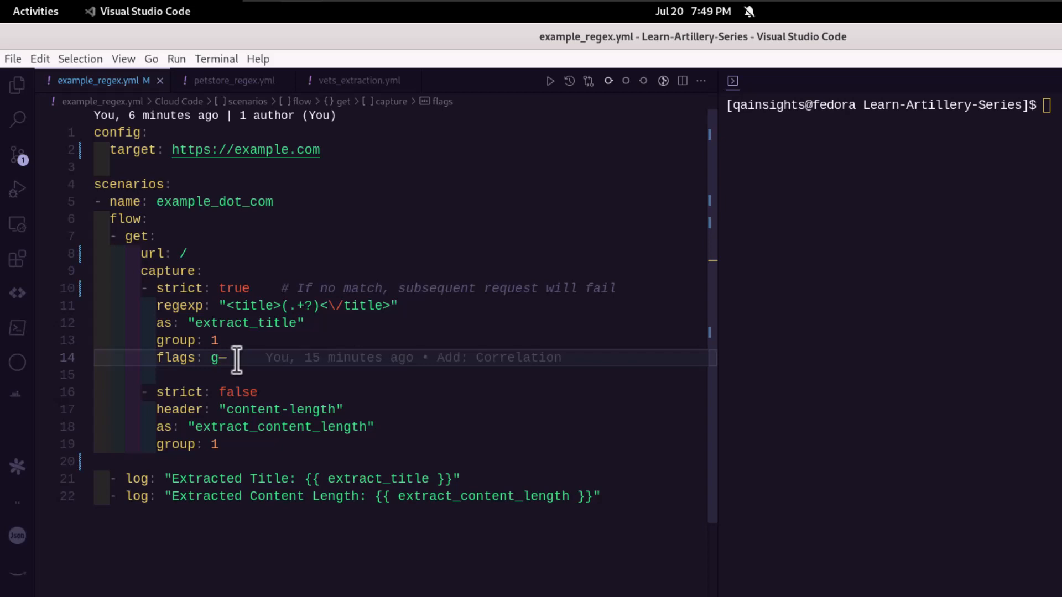
key(BackSpace)
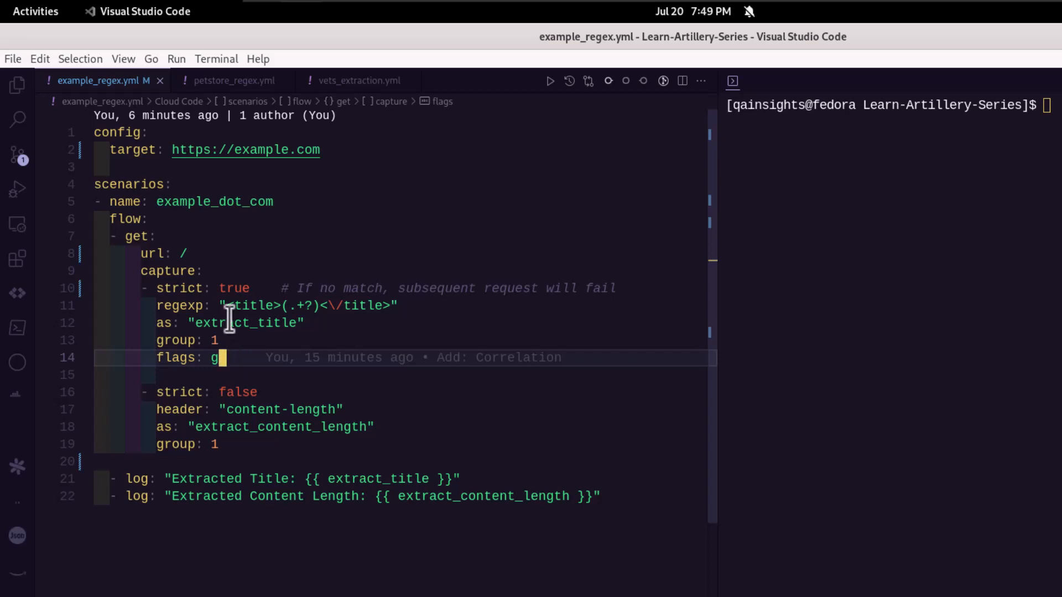
click(254, 288)
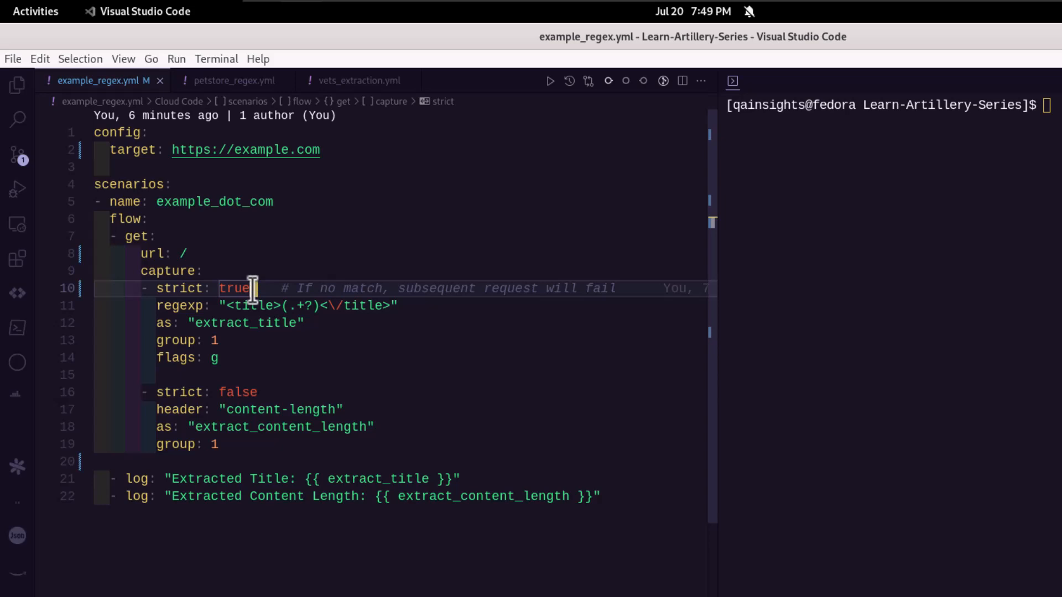
mouse_move(302, 322)
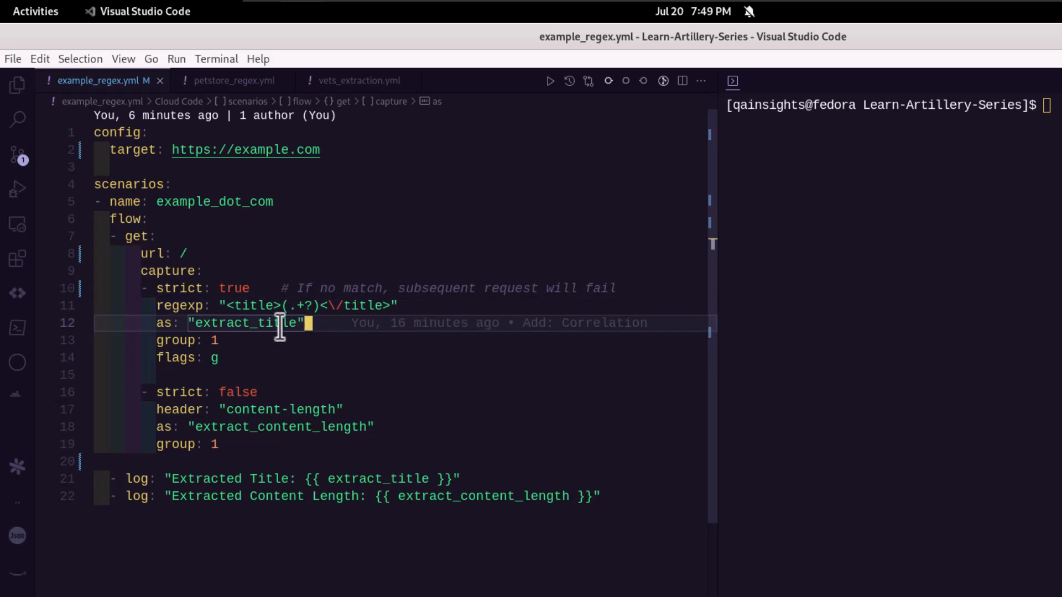
click(223, 340)
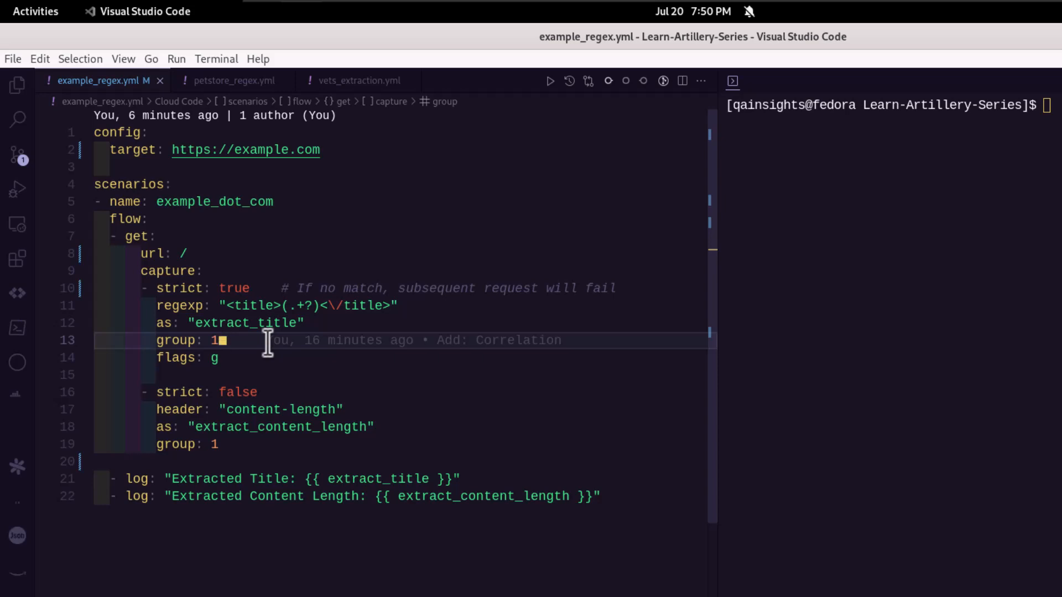
mouse_move(324, 305)
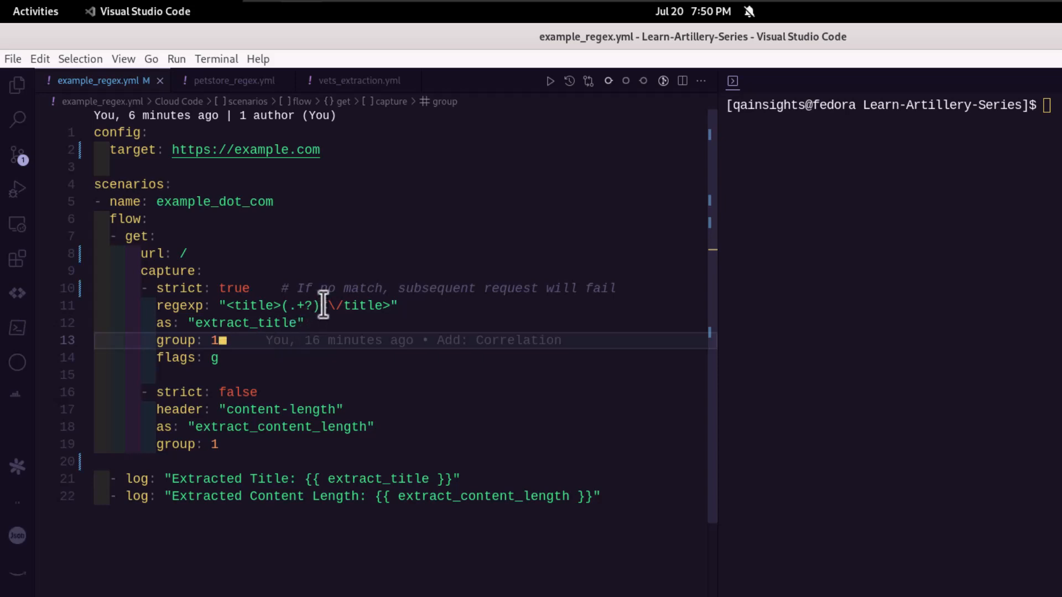
click(295, 305)
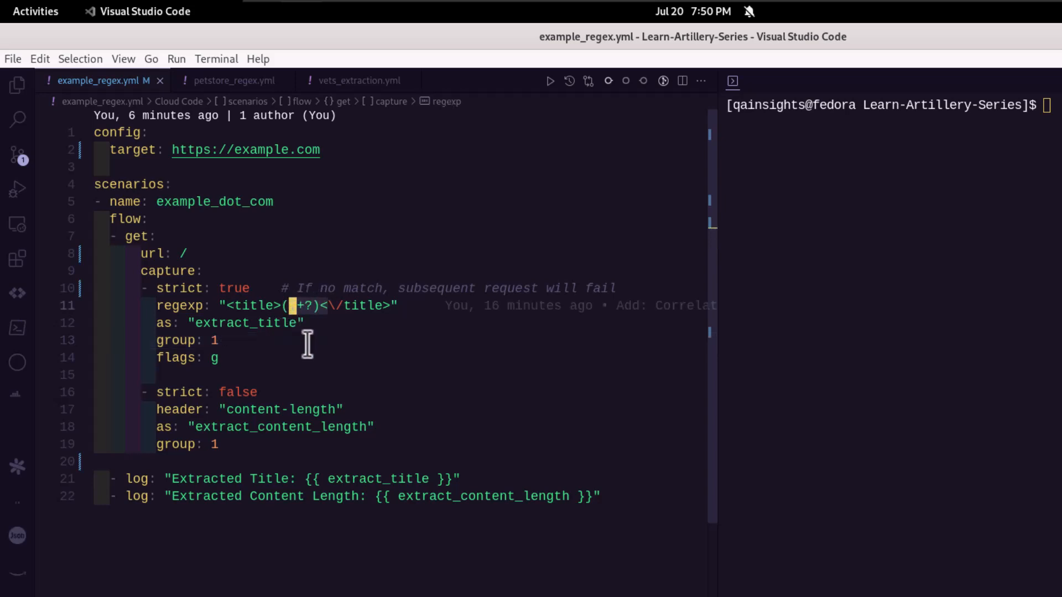
click(217, 358)
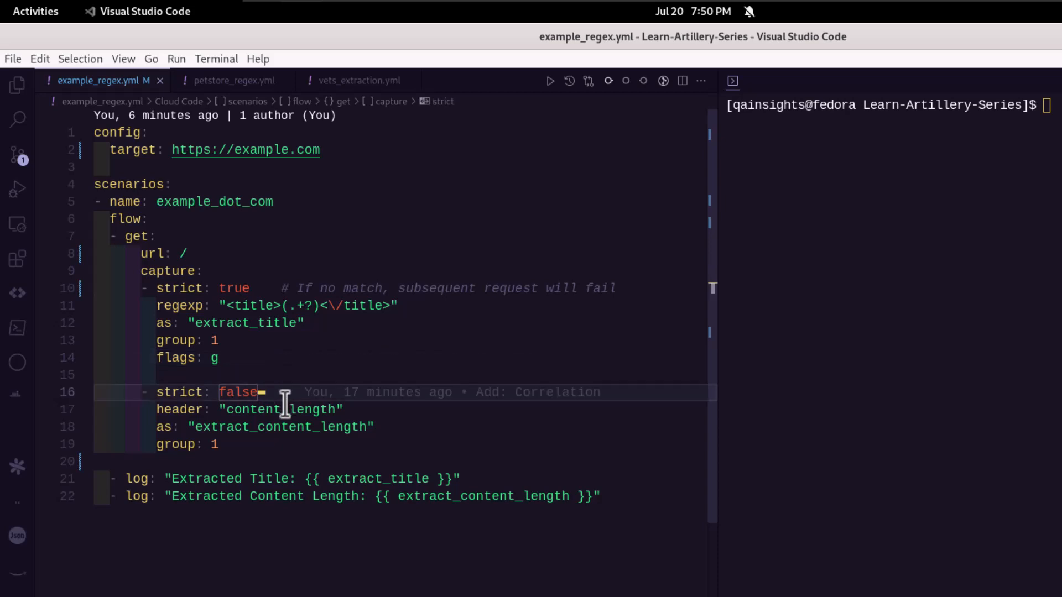
mouse_move(350, 409)
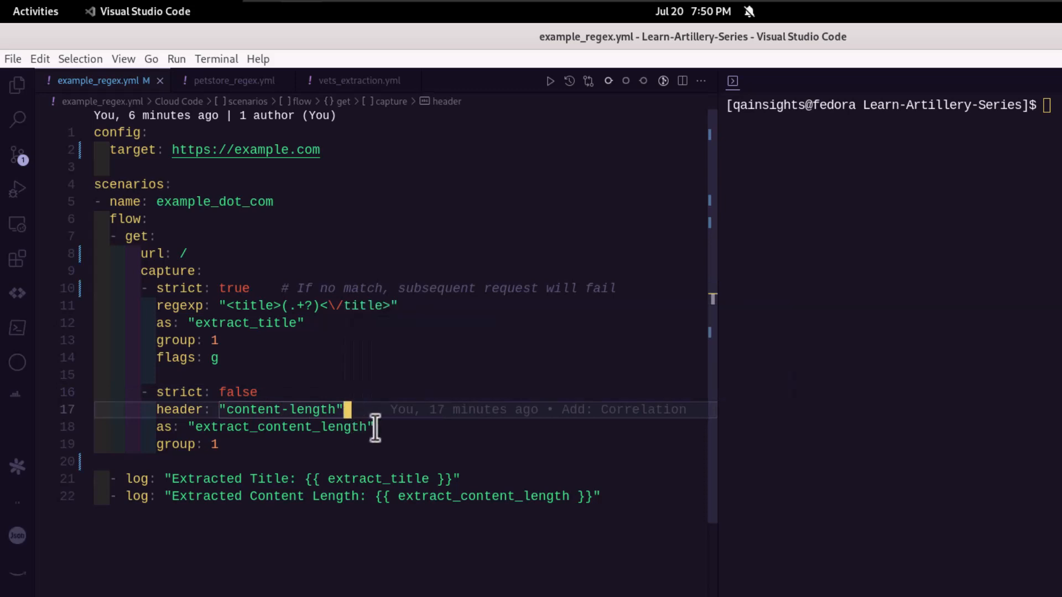
click(332, 427)
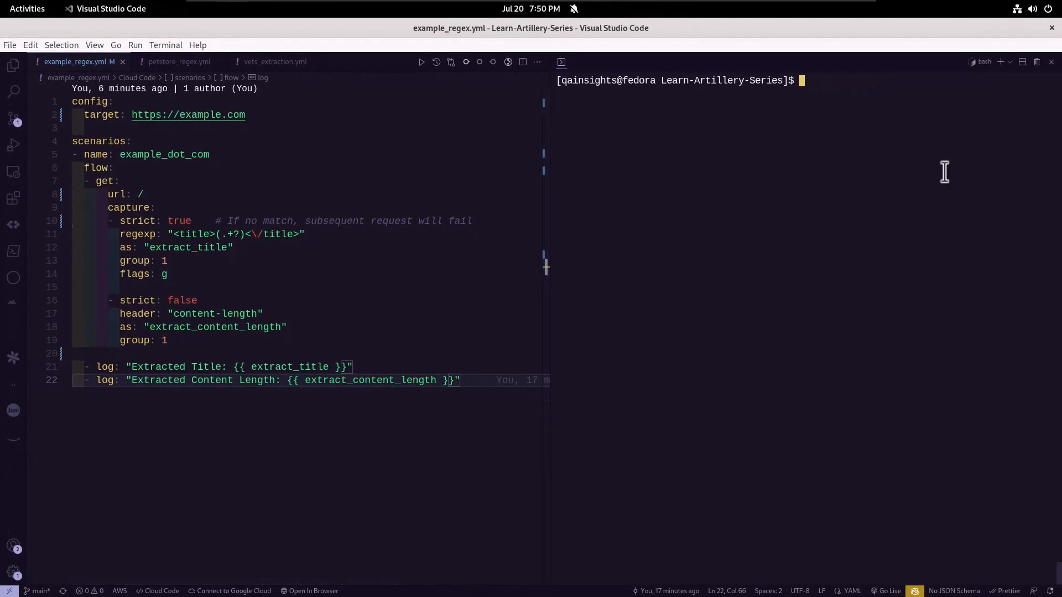
Run 'artillery run example_regex.yml' in the terminal to log title and content length.
text(artillery run example_regex.yml)
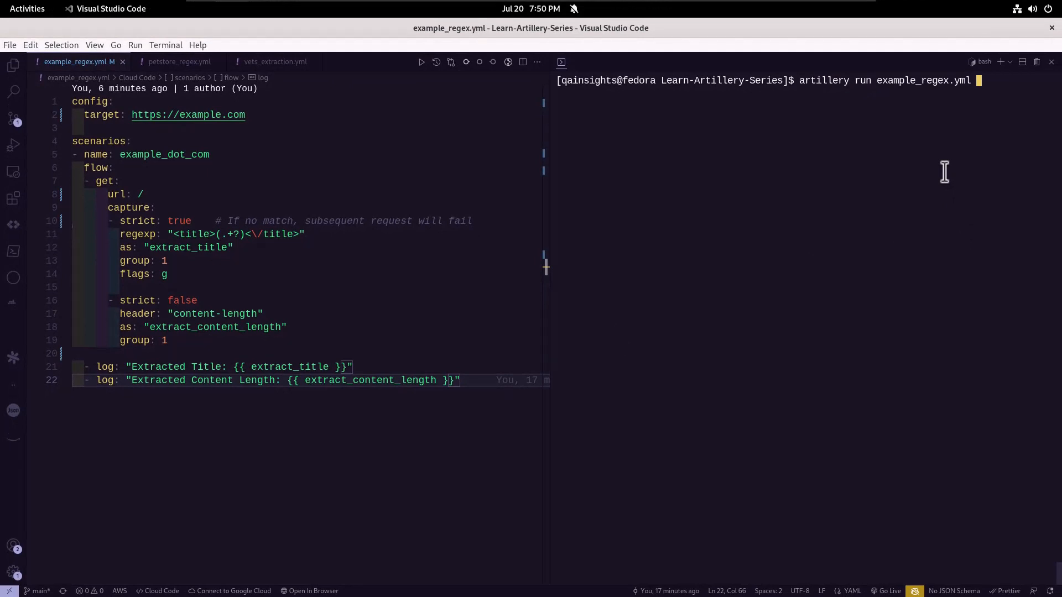
key(Return)
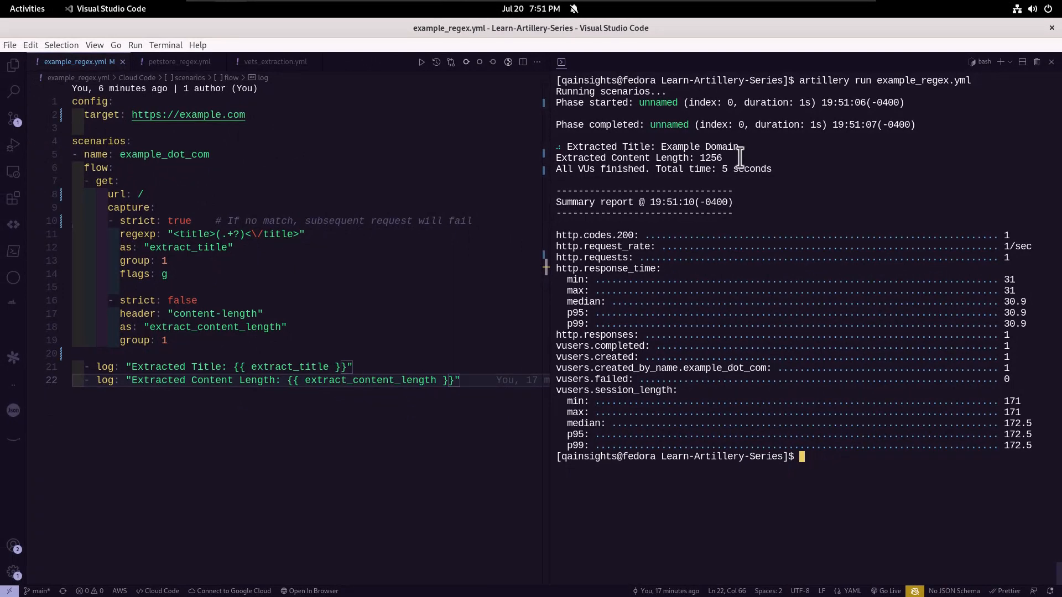
mouse_move(654, 193)
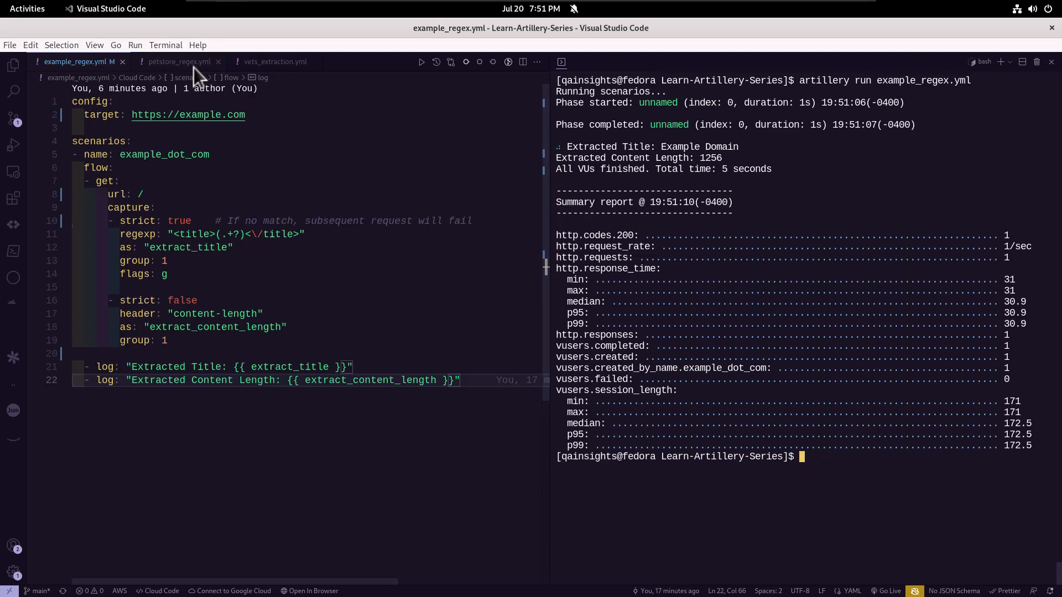
Open petstore_regex.yml and highlight its regexp href capture pattern.
click(179, 61)
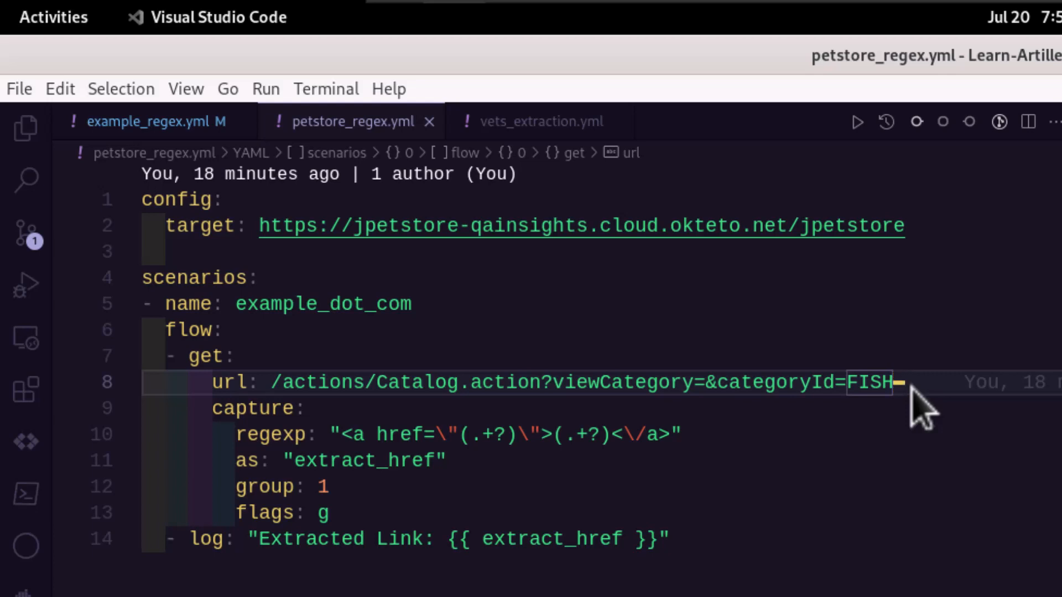
mouse_move(836, 427)
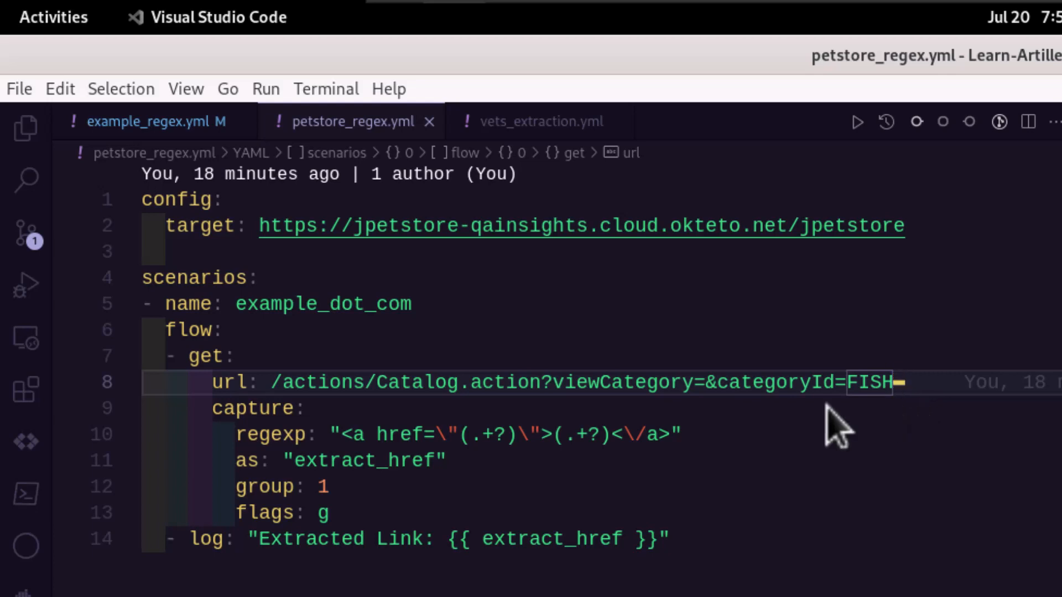
mouse_move(505, 468)
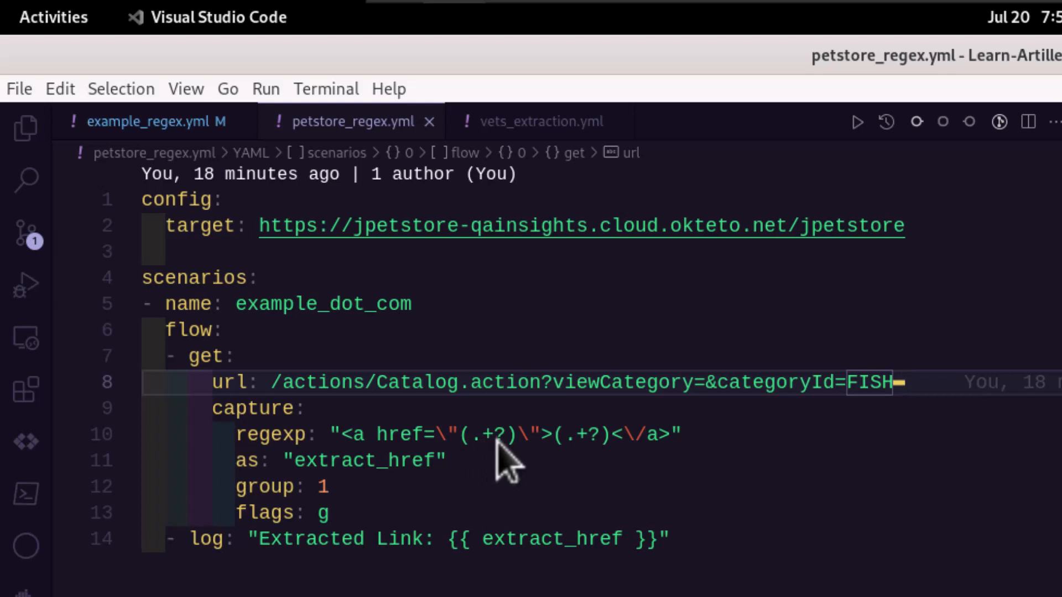
click(570, 433)
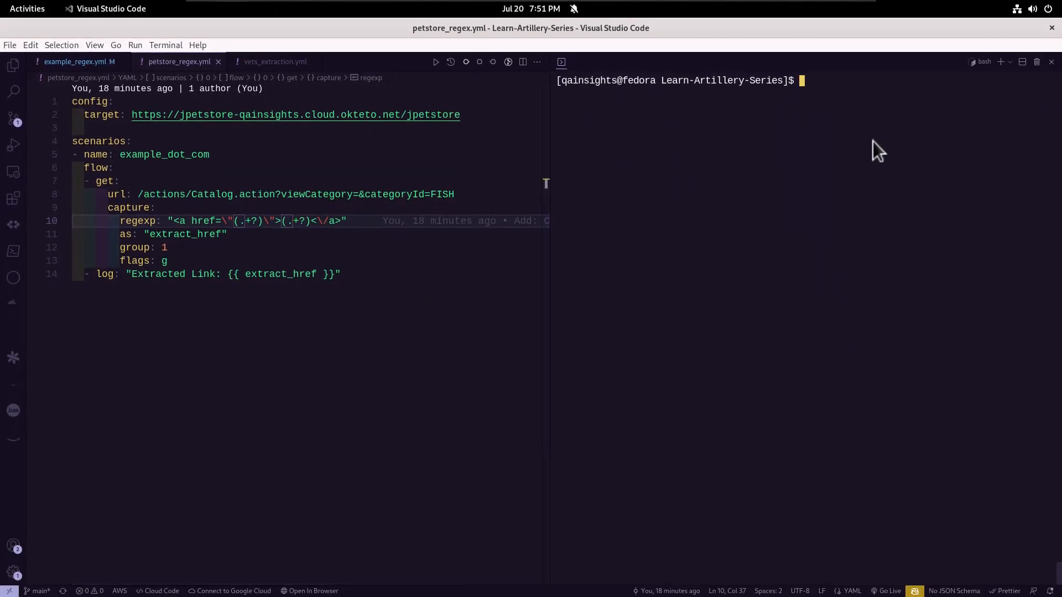
Run 'artillery run petstore_regex.yml', then change the capture group from 1 to 2.
text(artillery run petstore_regex.yml)
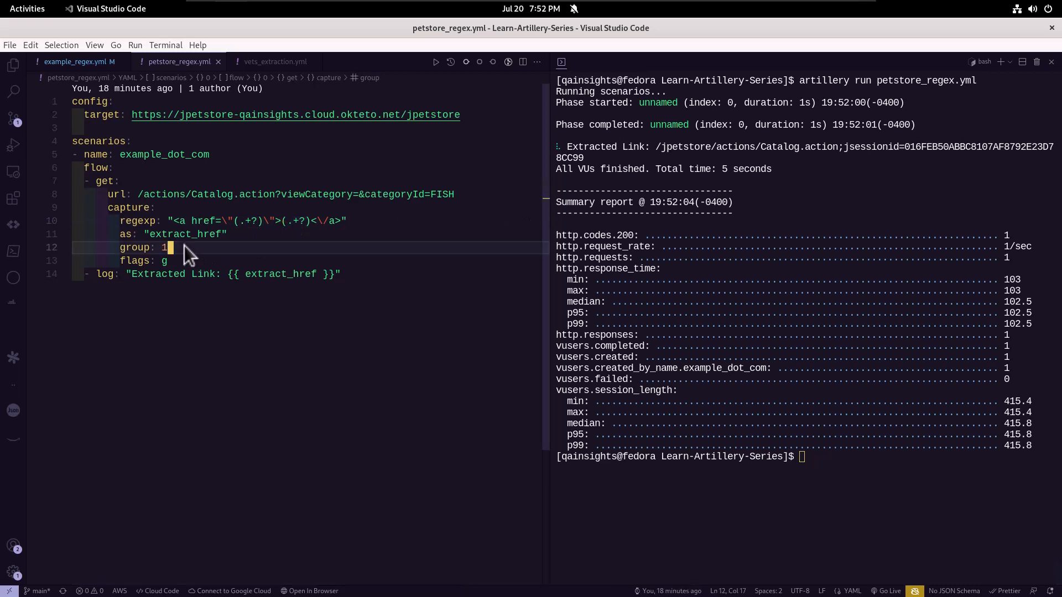
key(BackSpace)
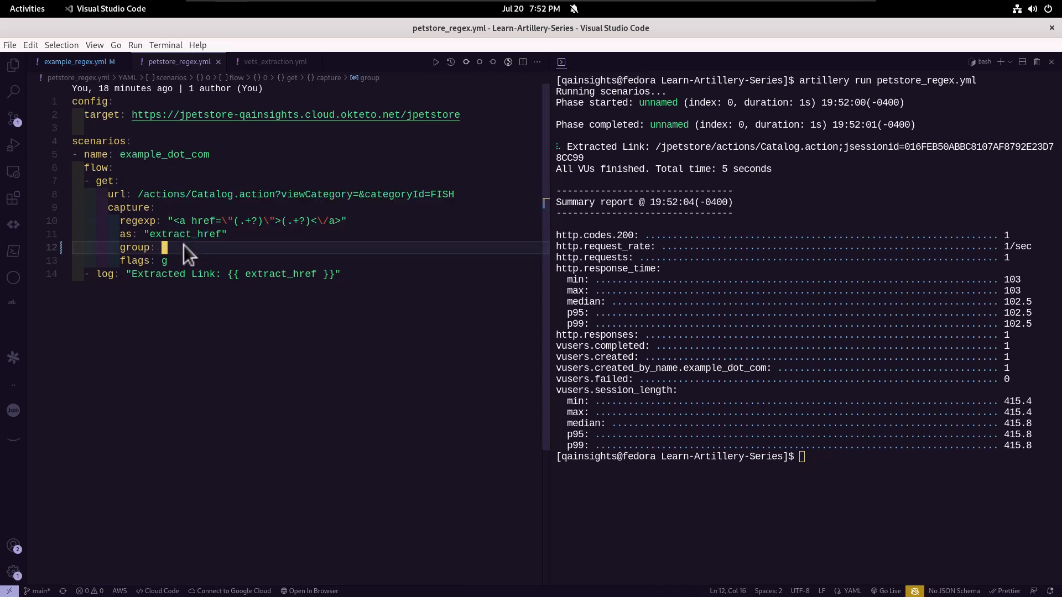
text(2)
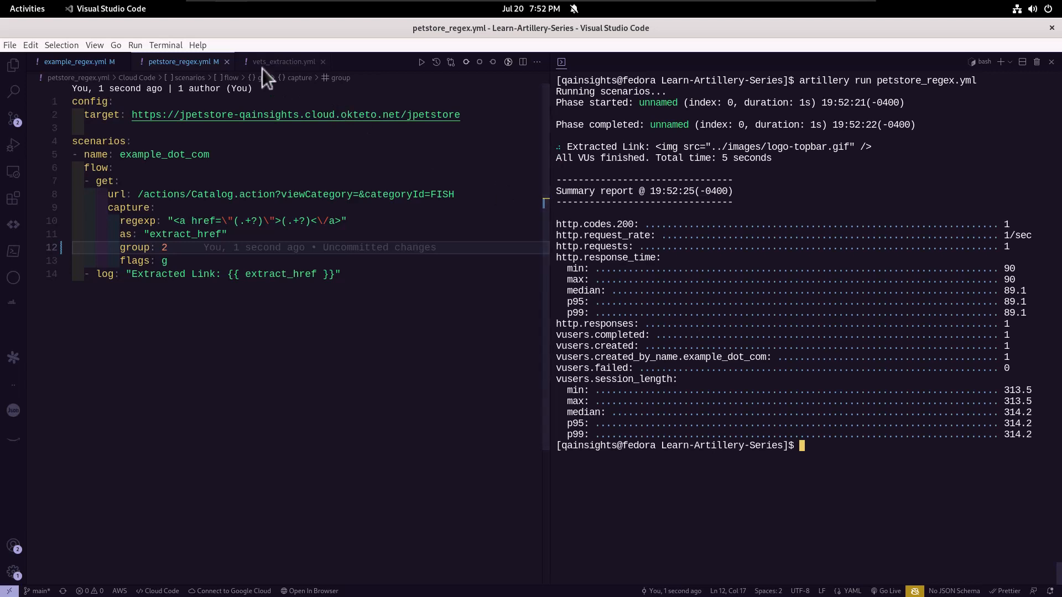
Open vets_extraction.yml to review its $.id JSON capture, then select the terminal.
click(282, 61)
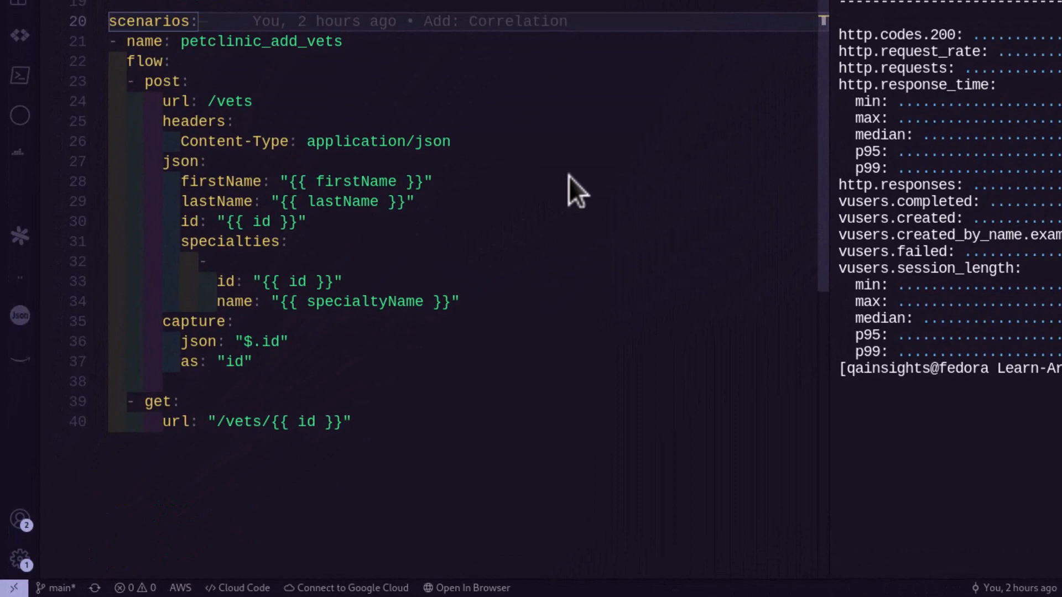
mouse_move(404, 434)
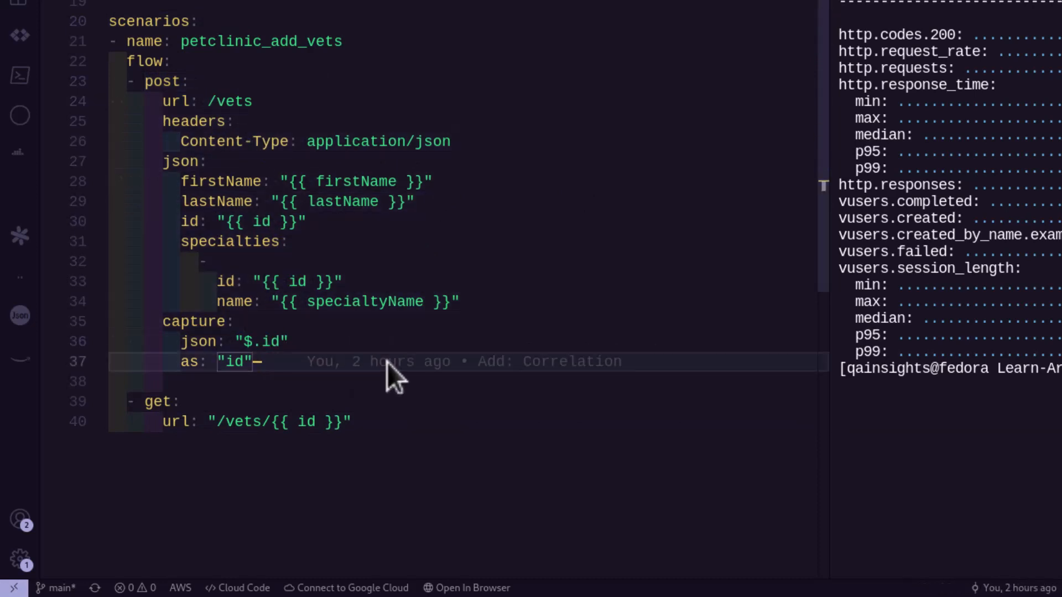
mouse_move(263, 122)
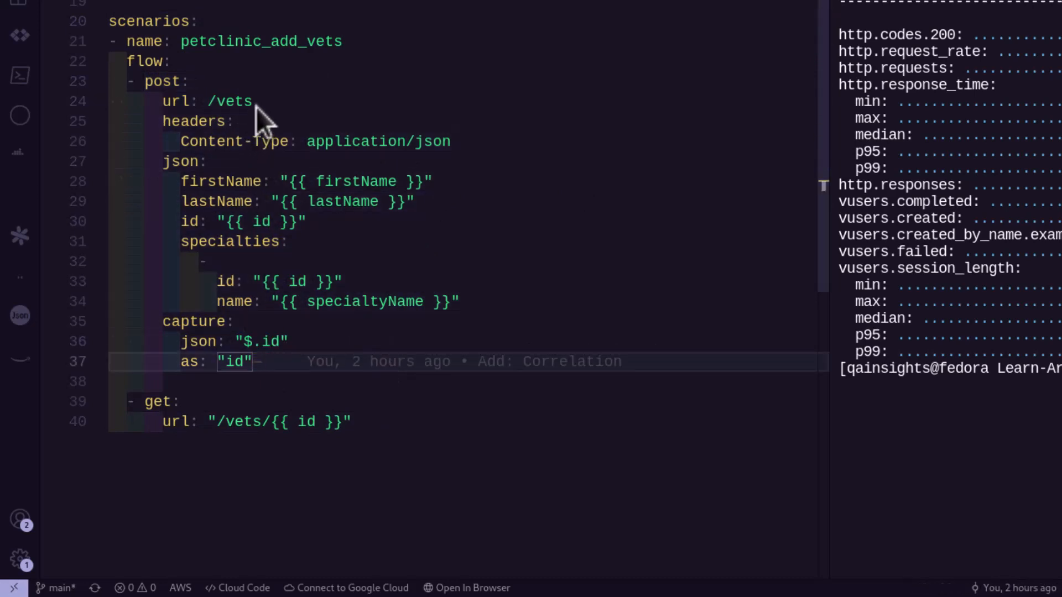
mouse_move(571, 226)
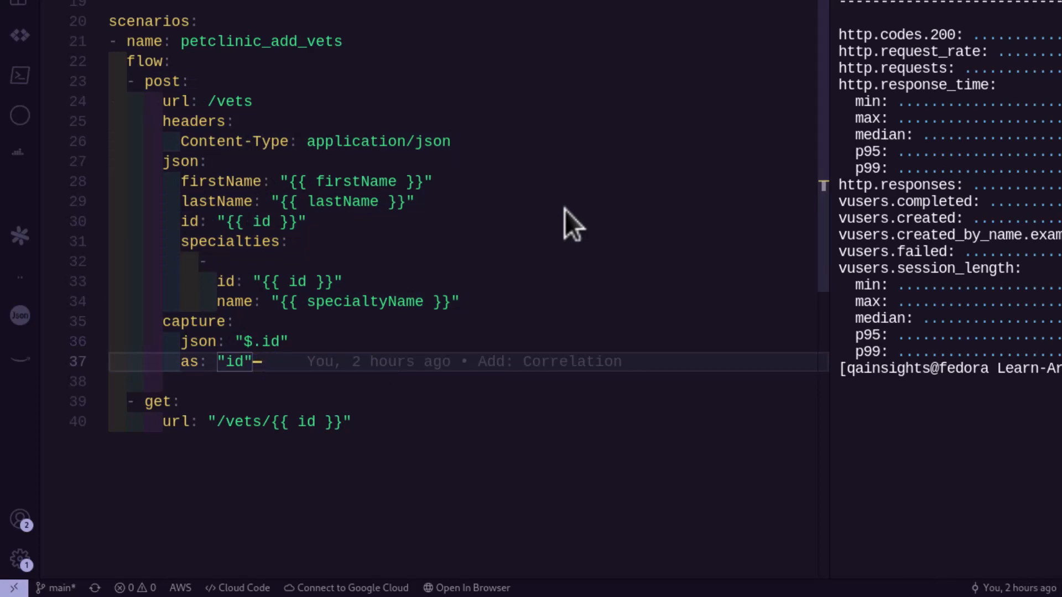
mouse_move(312, 362)
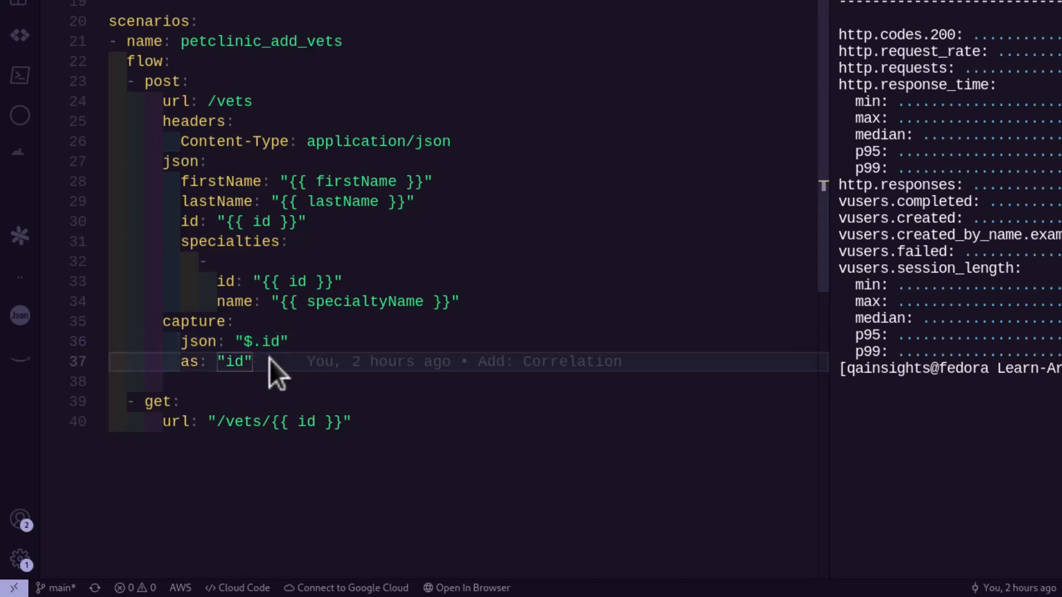
mouse_move(387, 434)
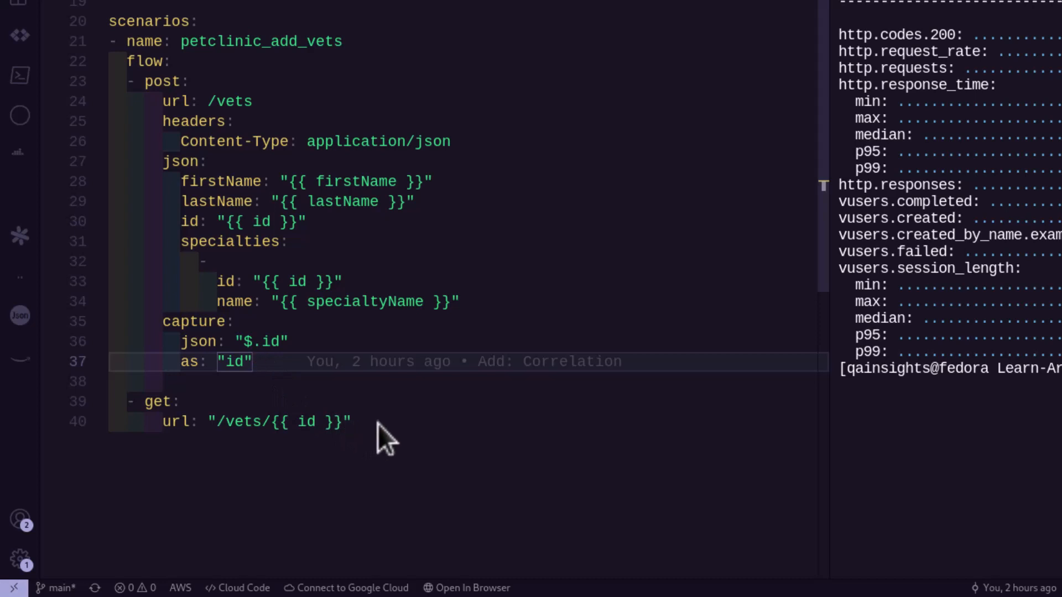
click(389, 422)
text(artillery run)
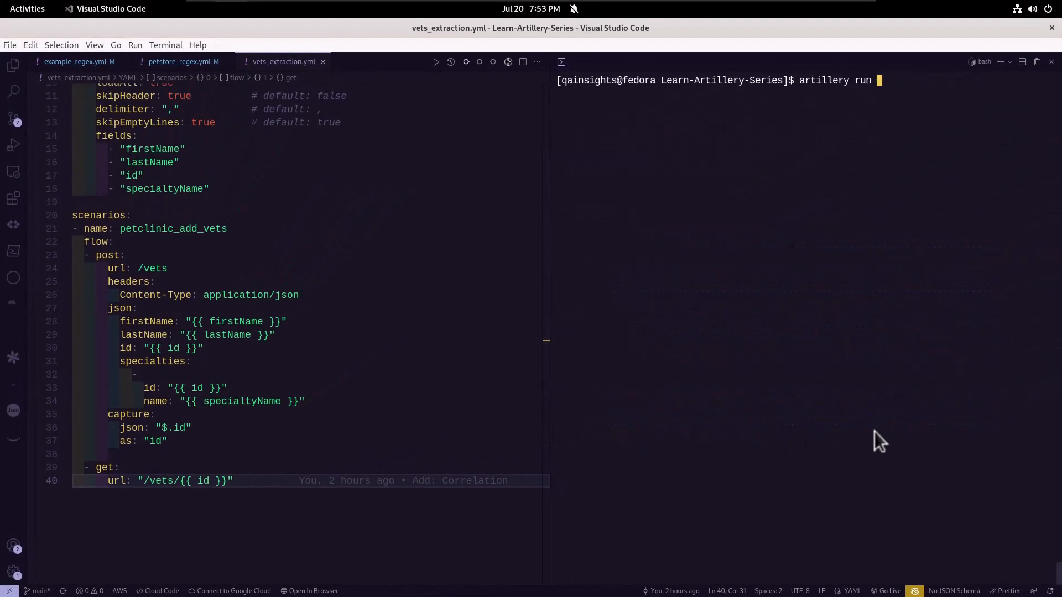
Launch the vets_extraction.yml Artillery run, yielding 200 and 201 responses.
key(Return)
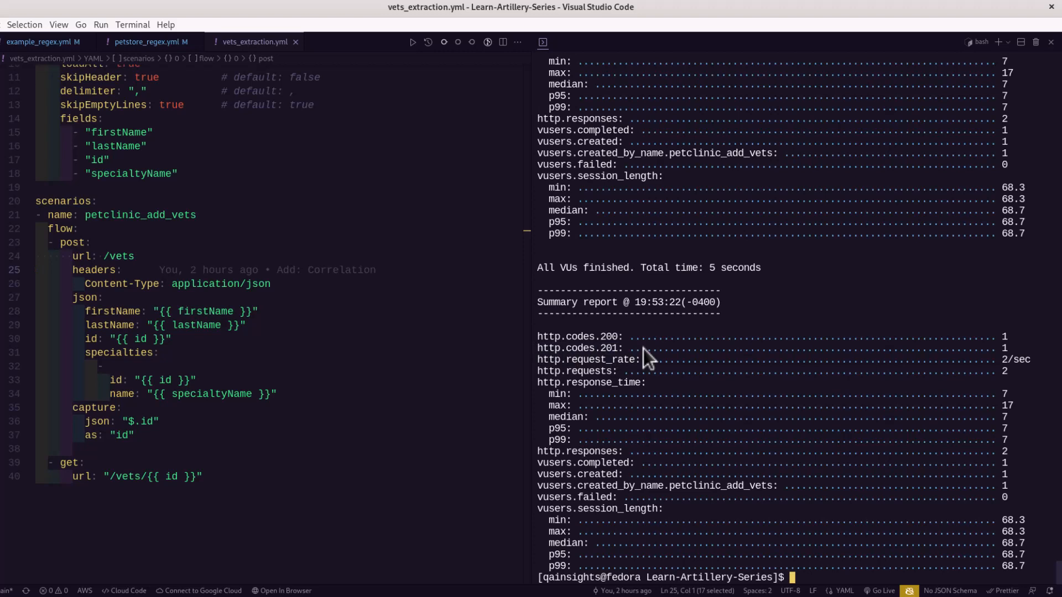
mouse_move(823, 389)
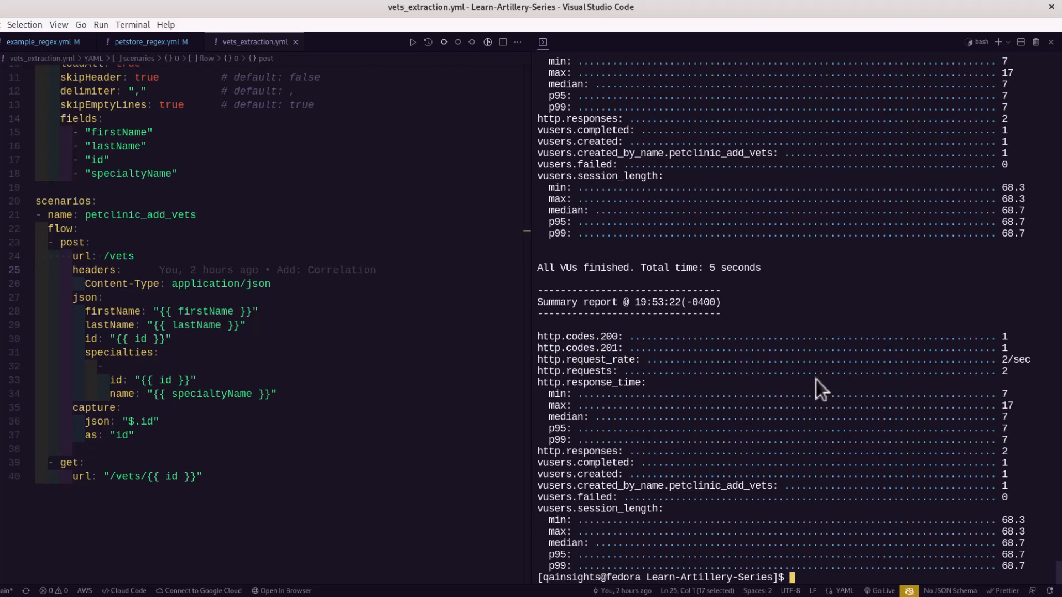
mouse_move(875, 418)
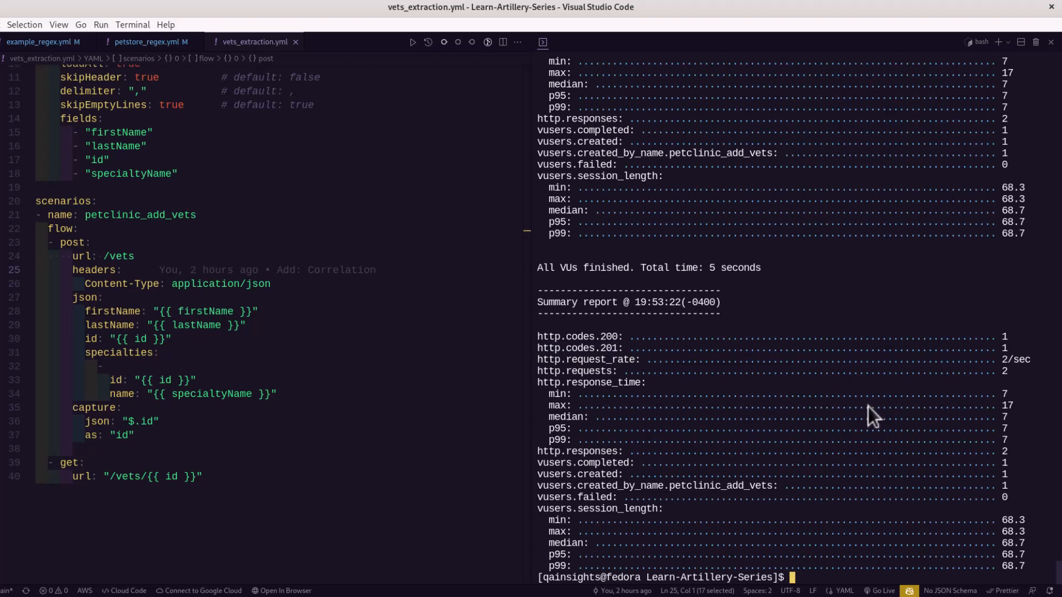